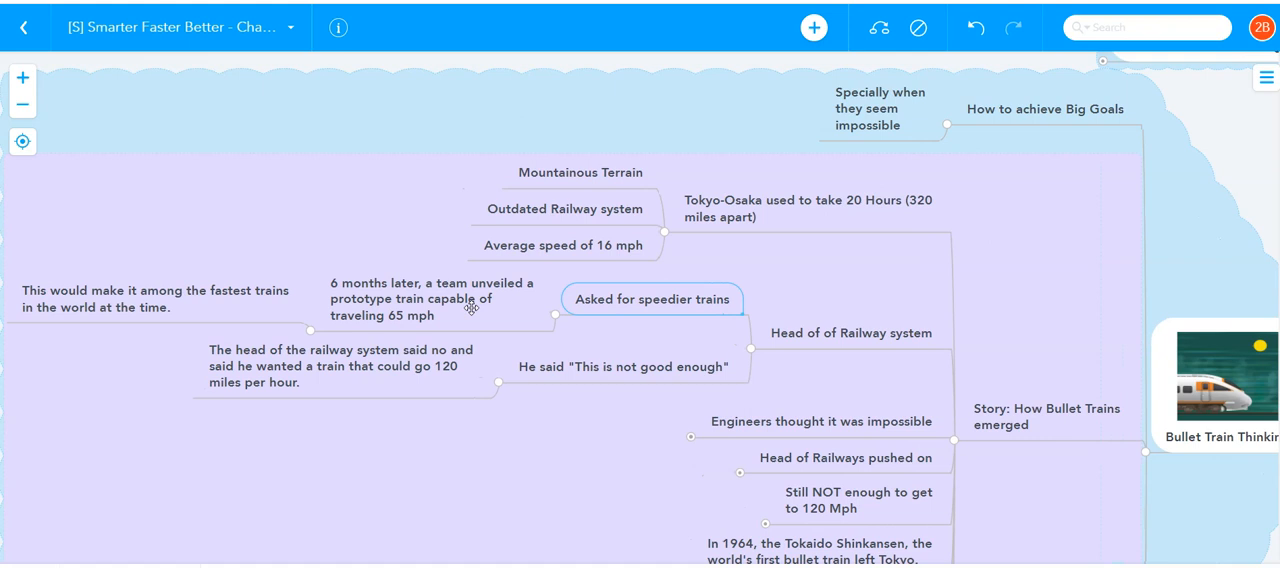
mouse_move(200, 304)
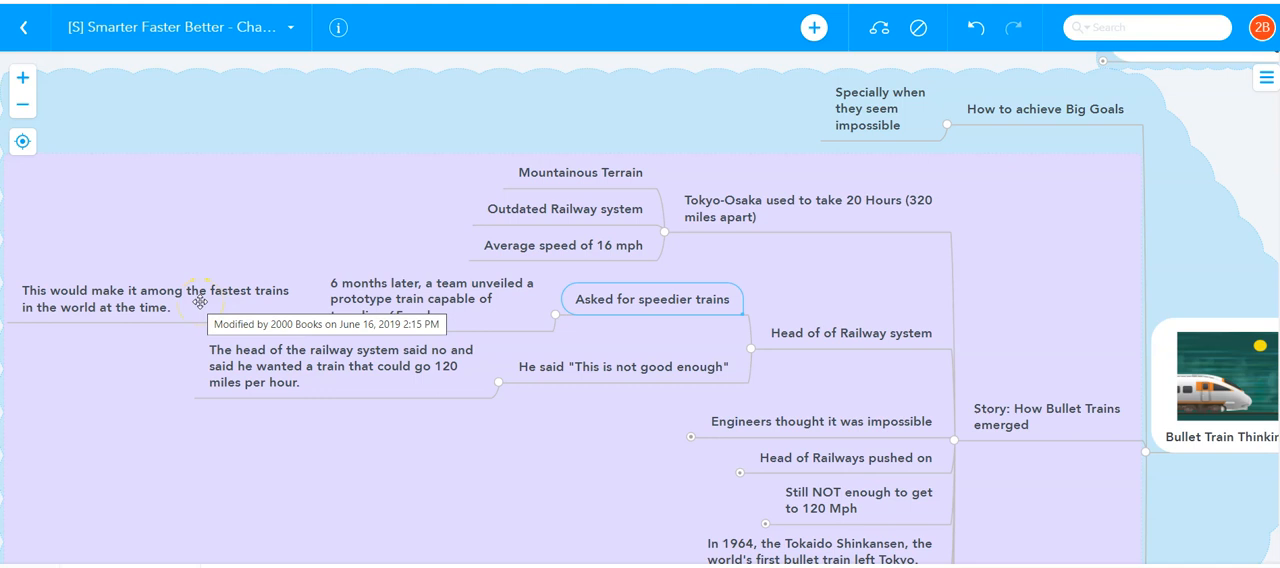
left_click(624, 368)
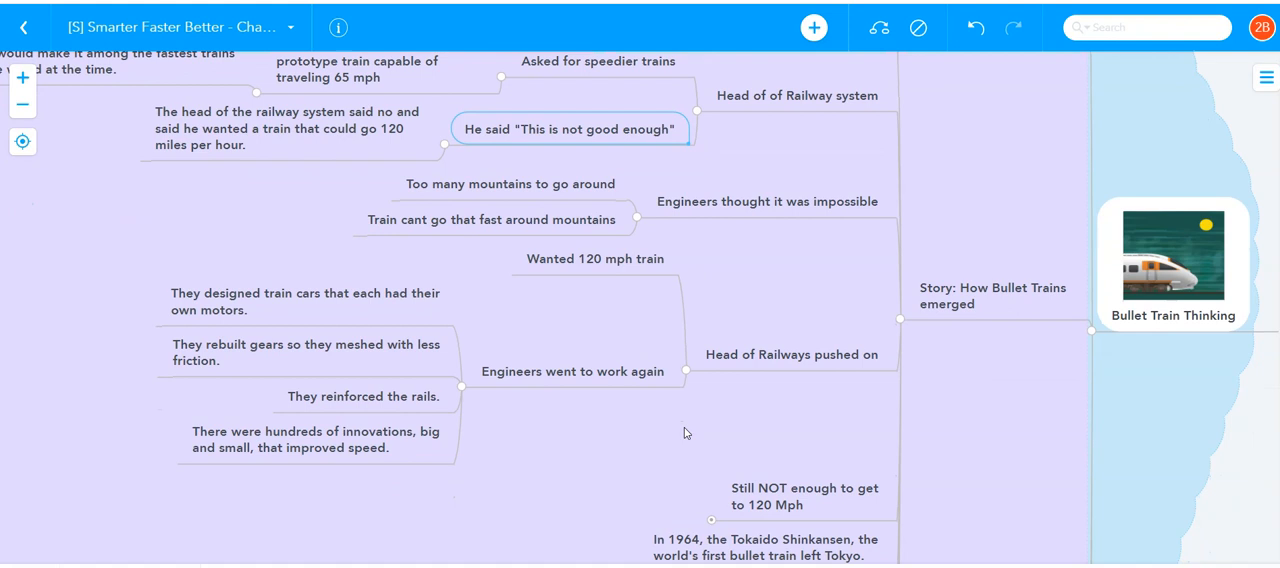
scroll("down", 3)
type("Until the engineers figured out 1 key thing")
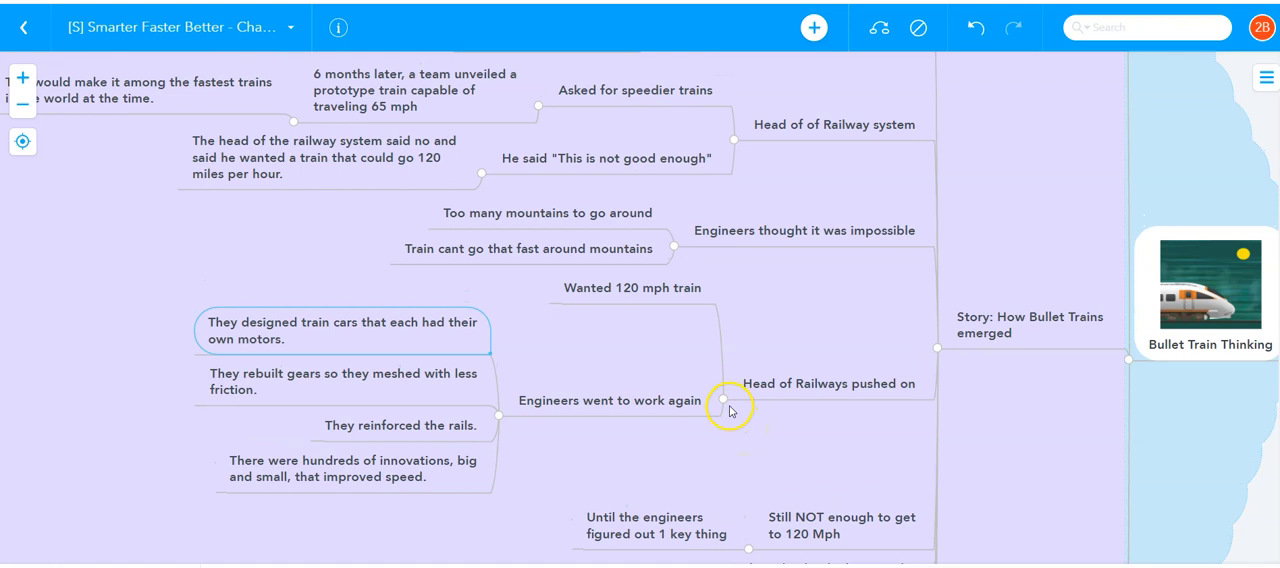
scroll("down", 3)
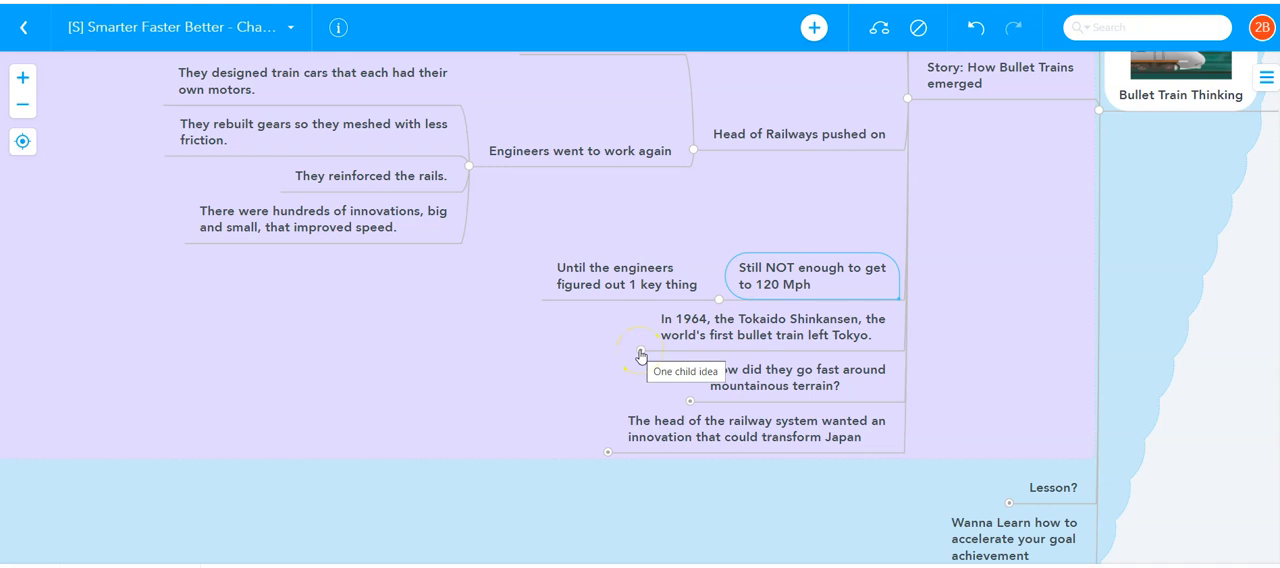
left_click(640, 356)
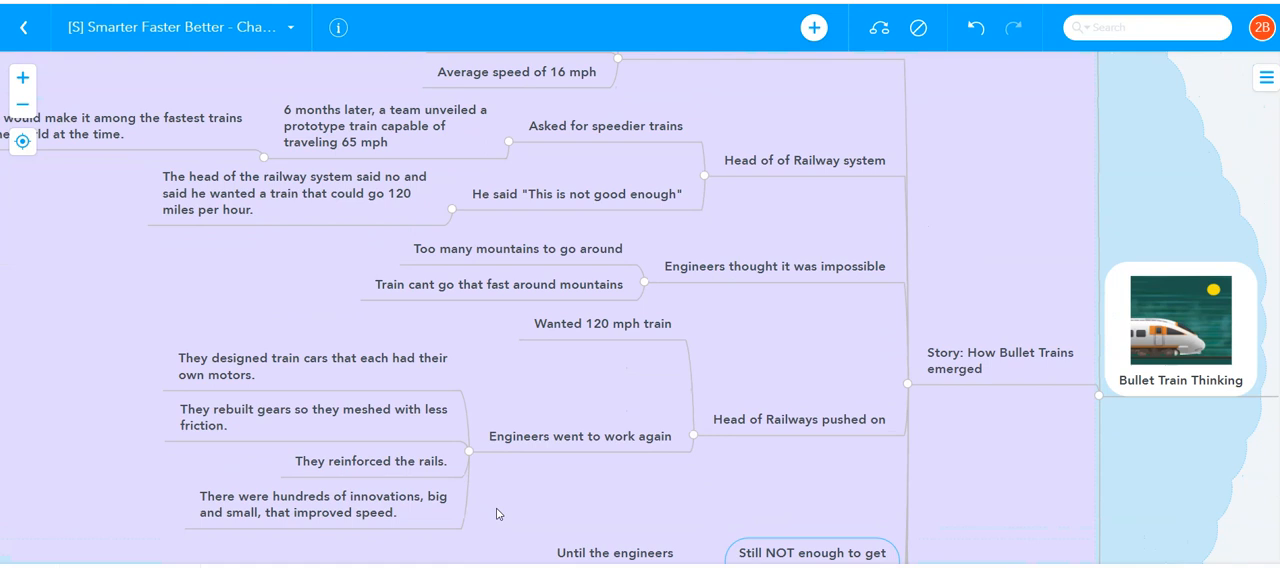
scroll("down", 3)
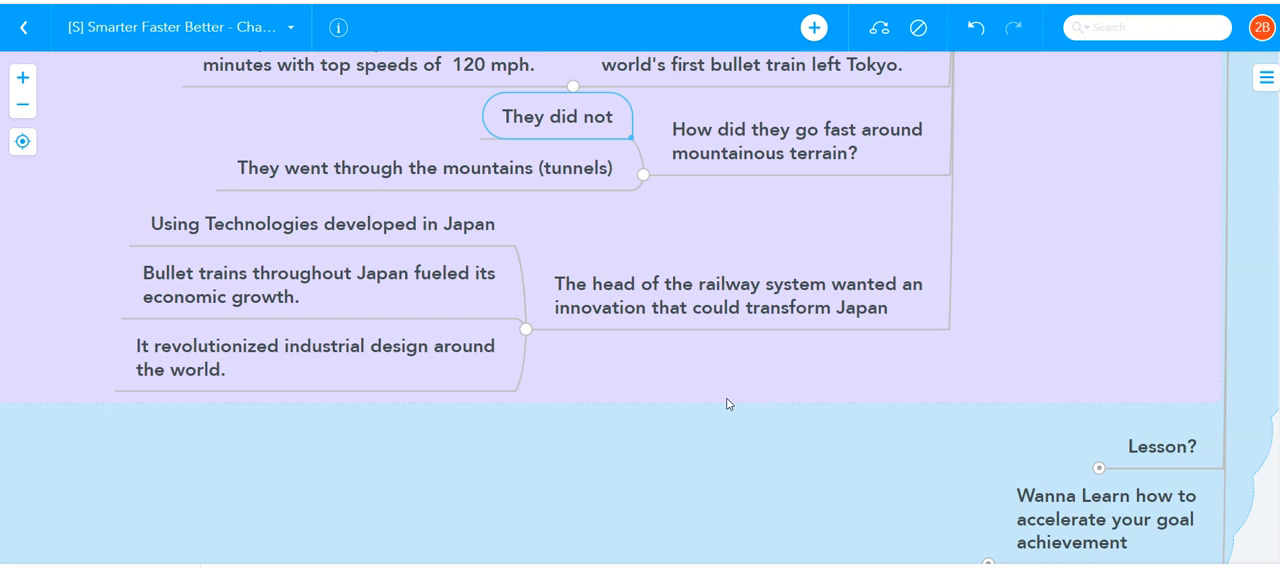
scroll("up", 3)
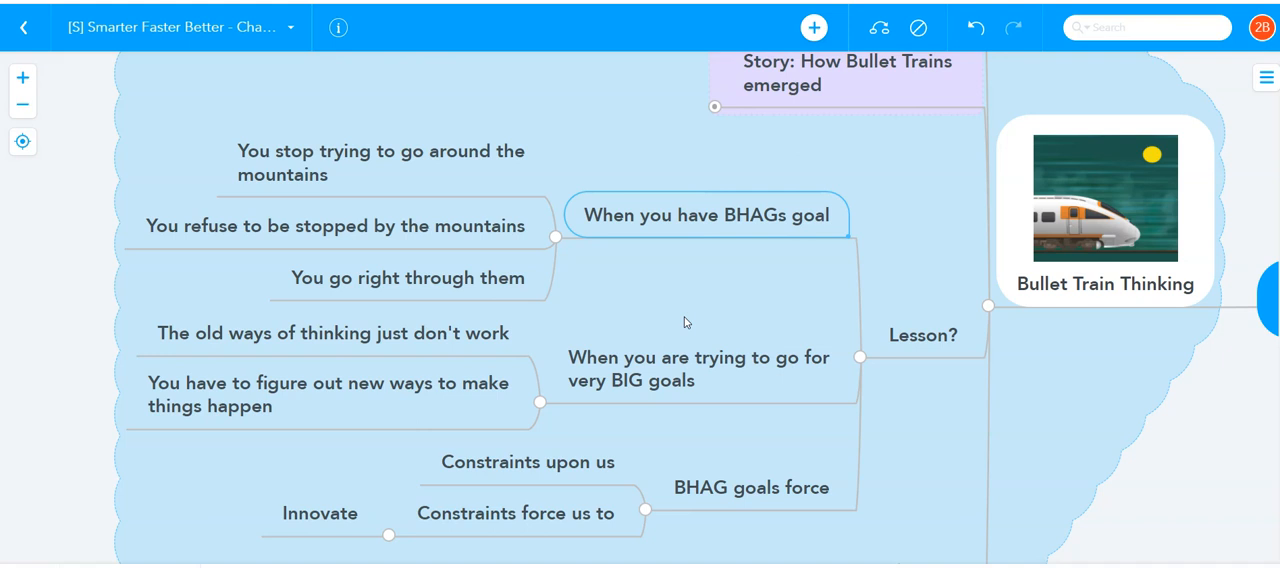
mouse_move(536, 222)
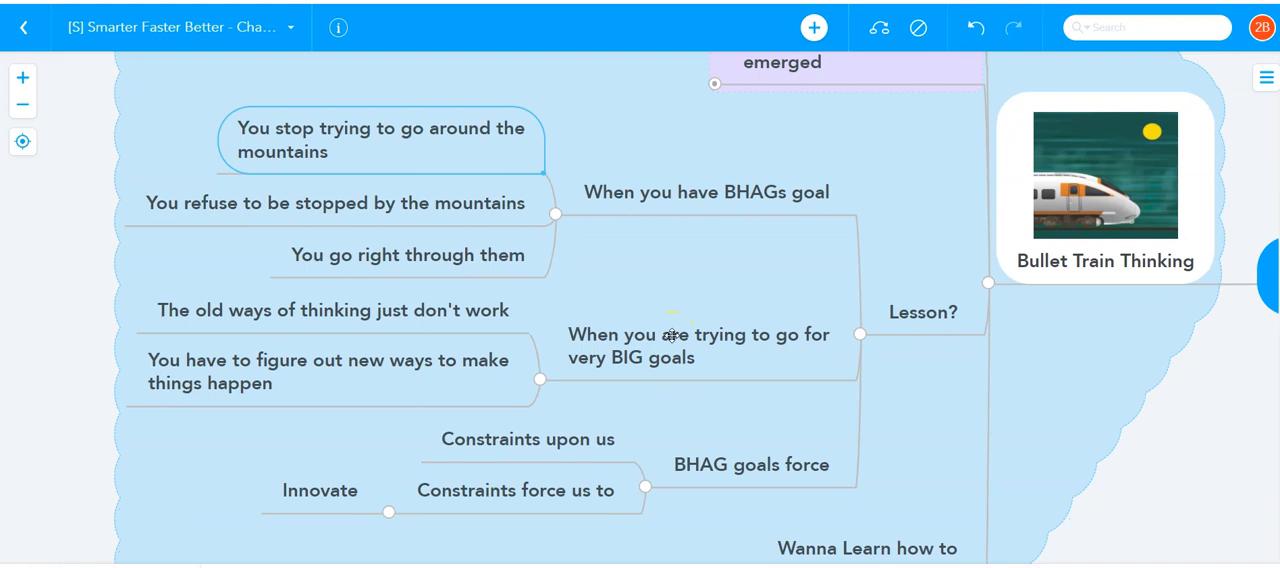
left_click(332, 310)
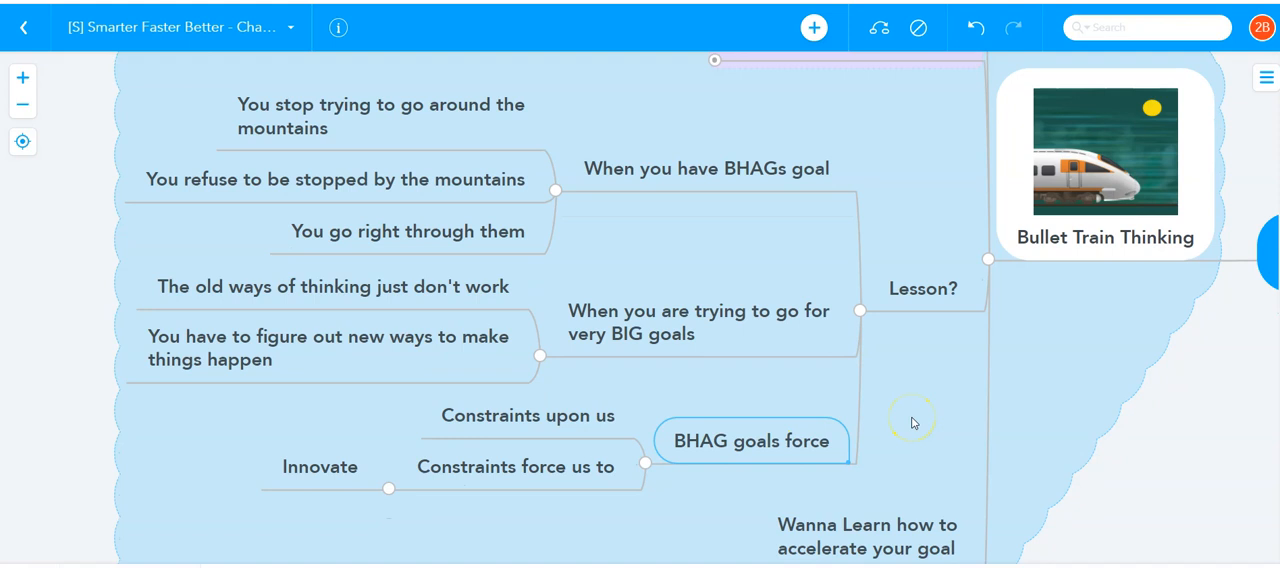
scroll("down", 3)
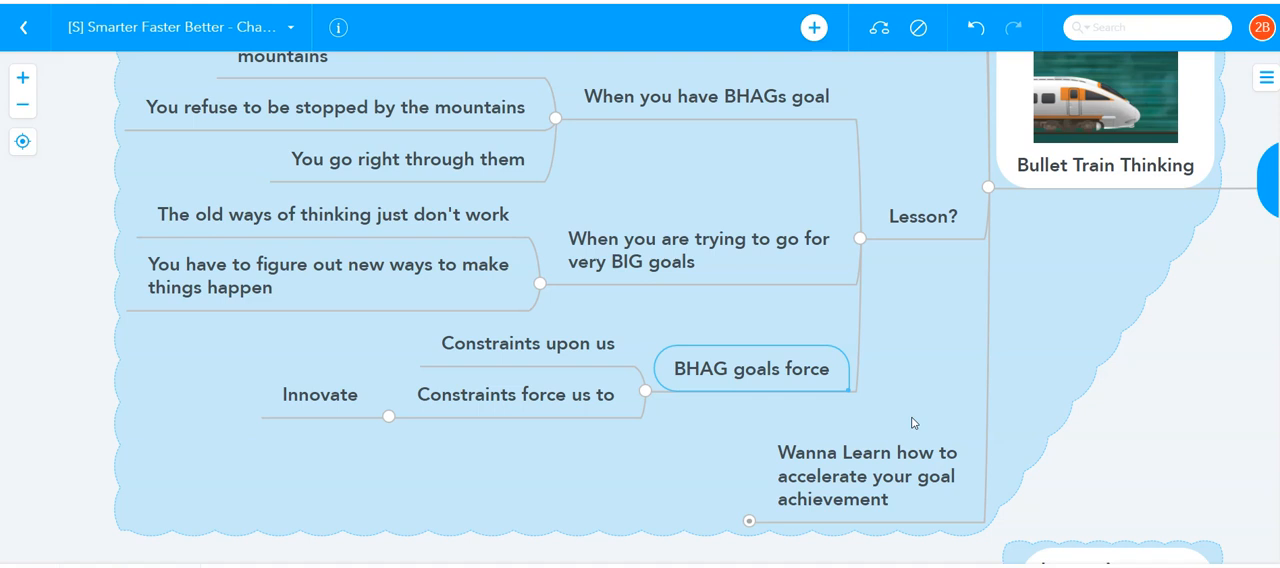
scroll("up", 3)
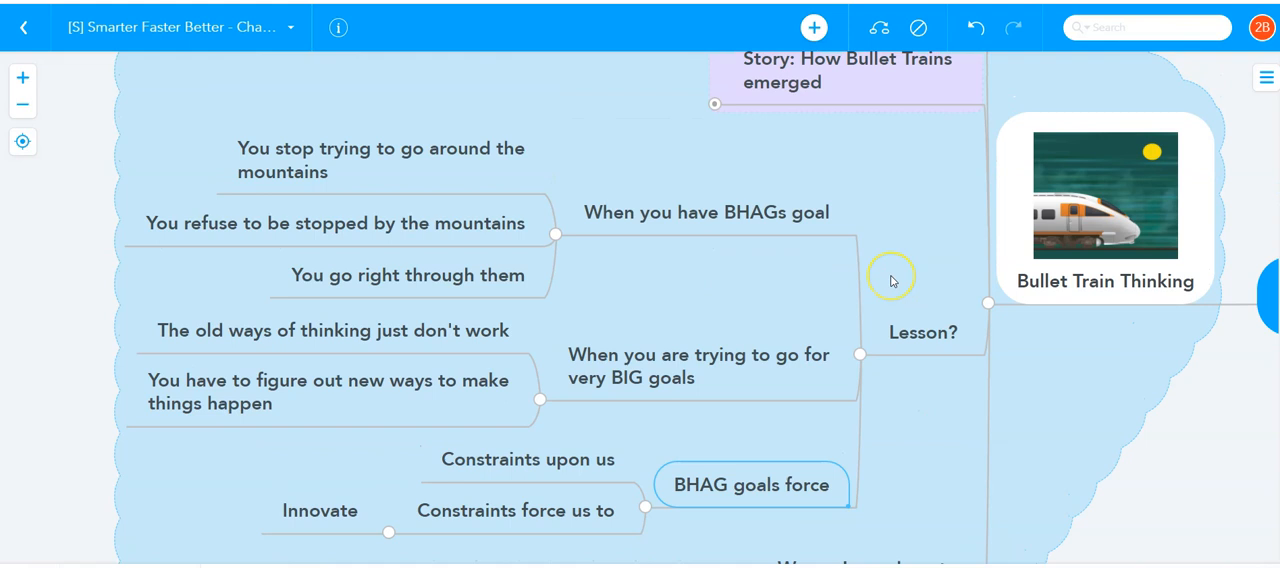